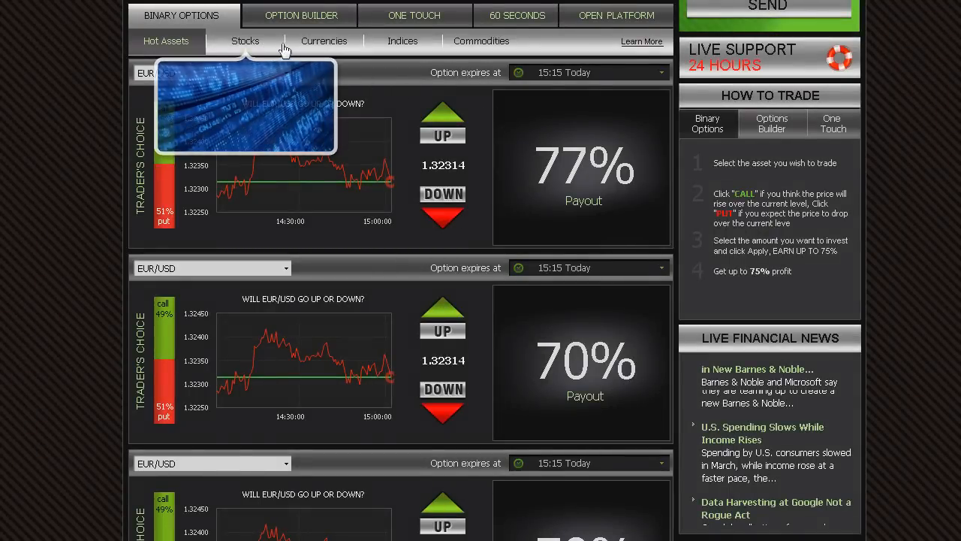
mouse_move(402, 40)
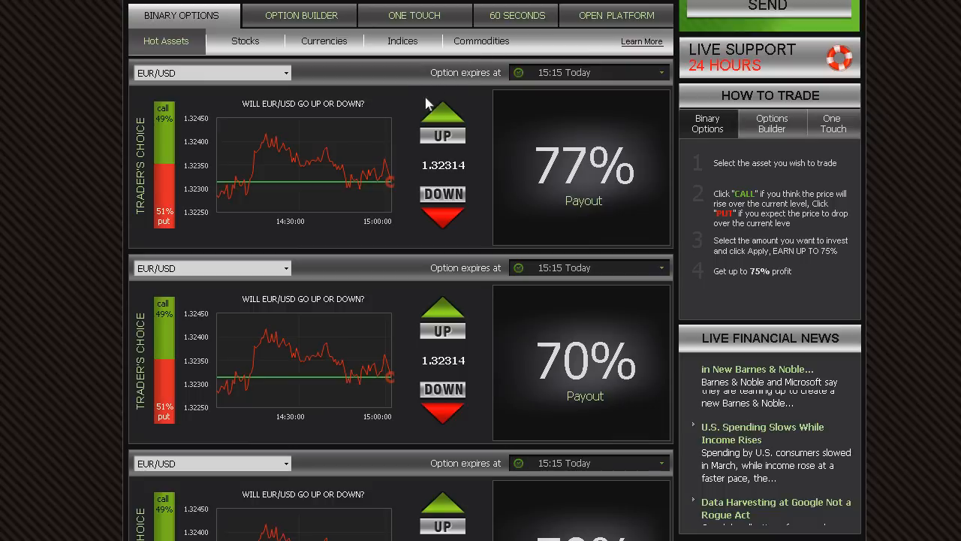
mouse_move(305, 224)
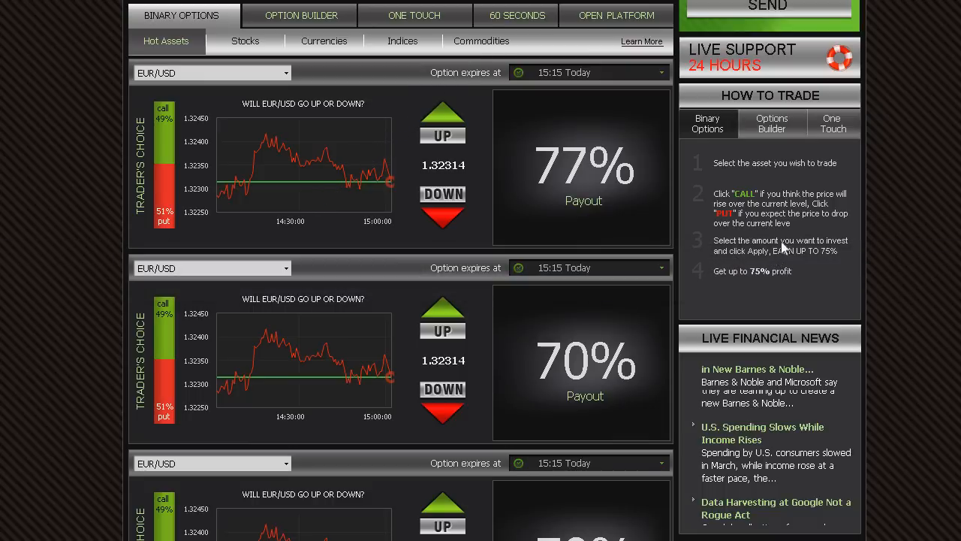
mouse_move(758, 174)
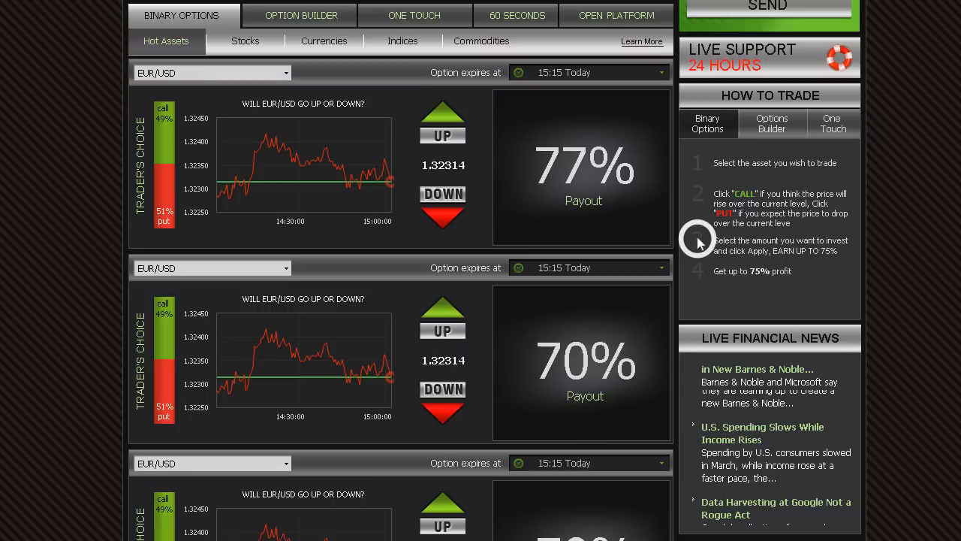
Step: Start a put trade on the first EUR/USD option with a 100 investment
left_click(212, 72)
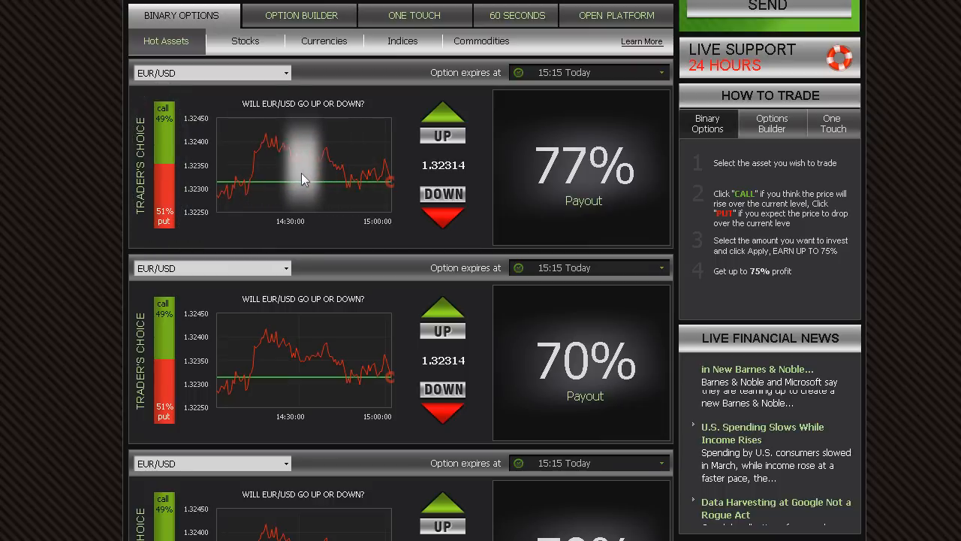
mouse_move(357, 179)
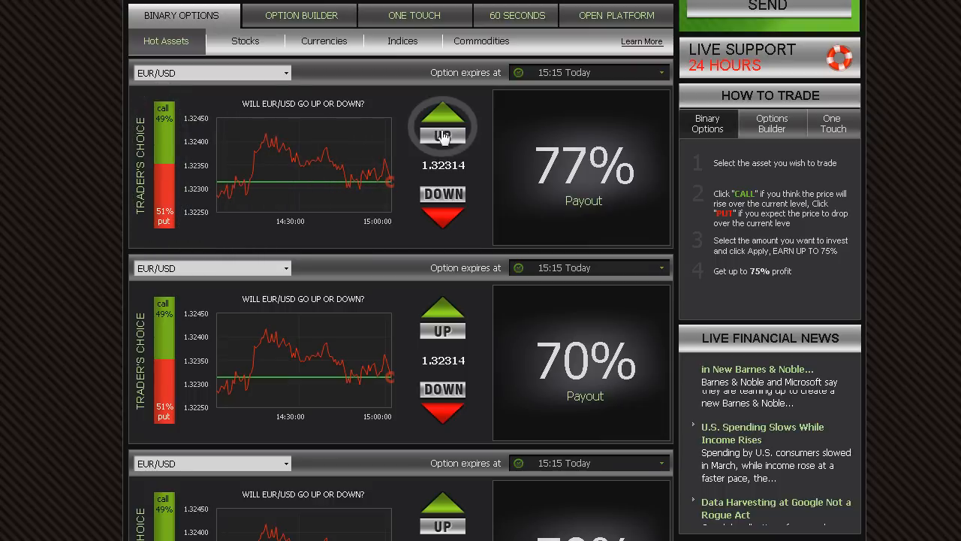
mouse_move(442, 127)
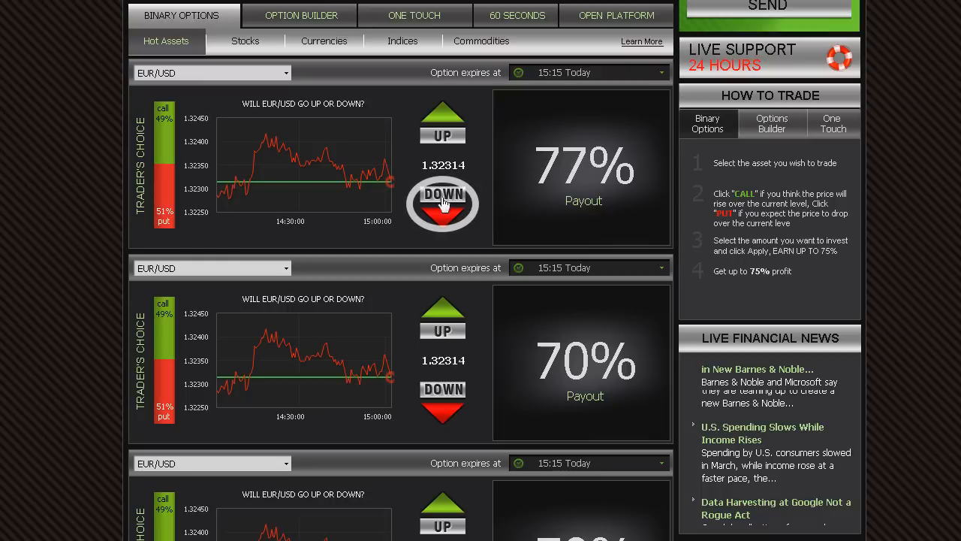
left_click(443, 202)
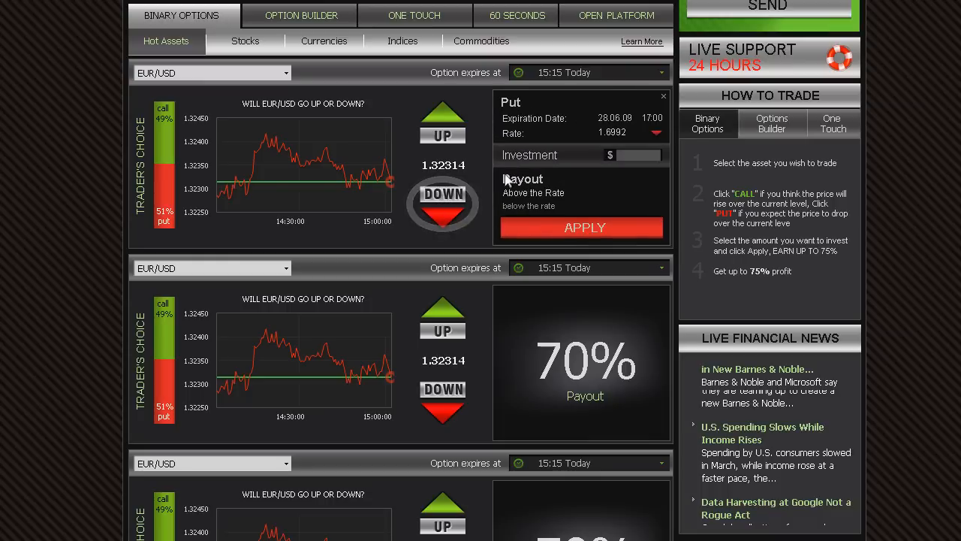
mouse_move(571, 164)
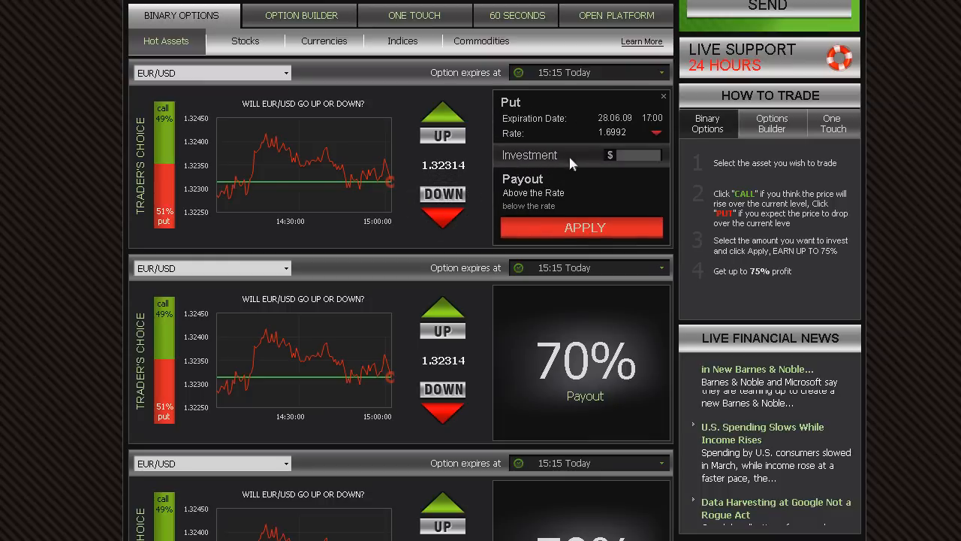
mouse_move(576, 190)
type("100")
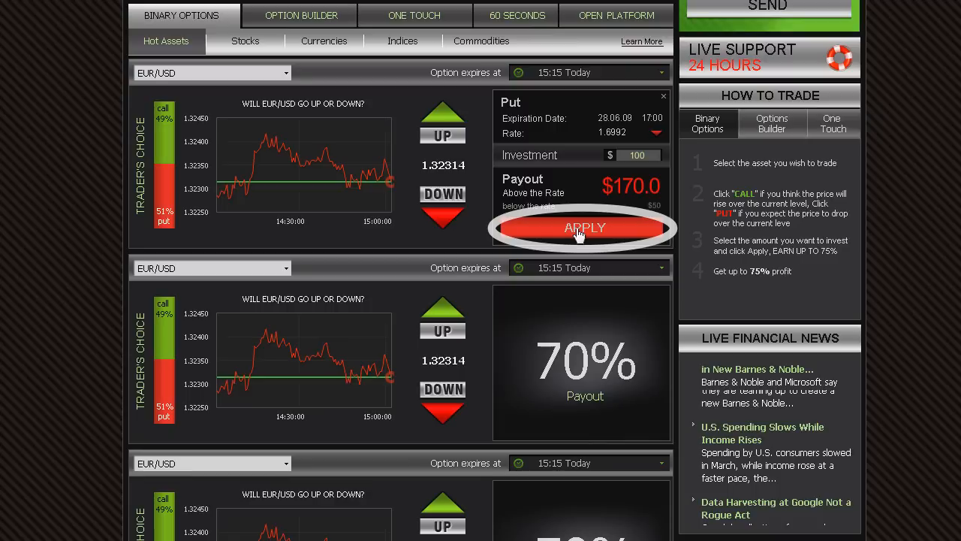
Step: Apply the $100 put order and review the $170.00 open trades payout
left_click(584, 228)
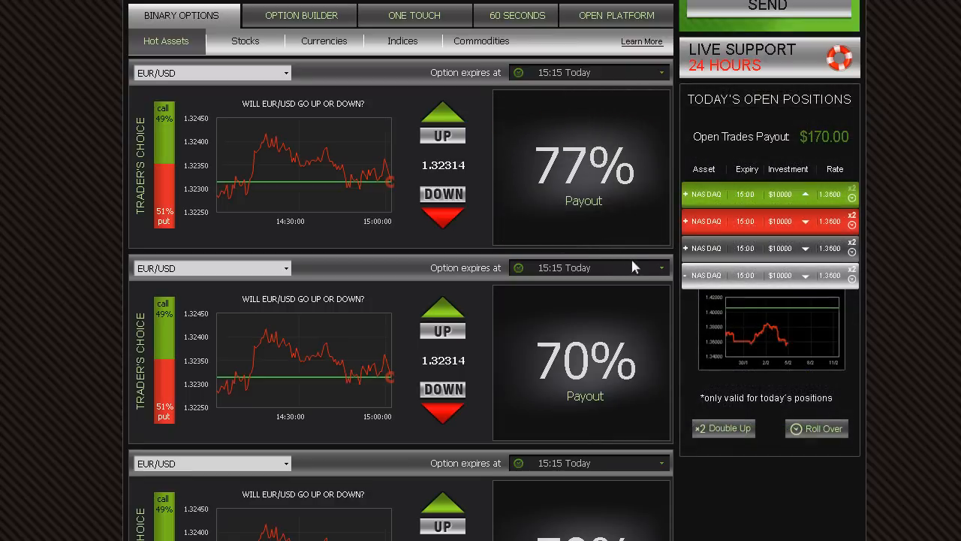
mouse_move(717, 315)
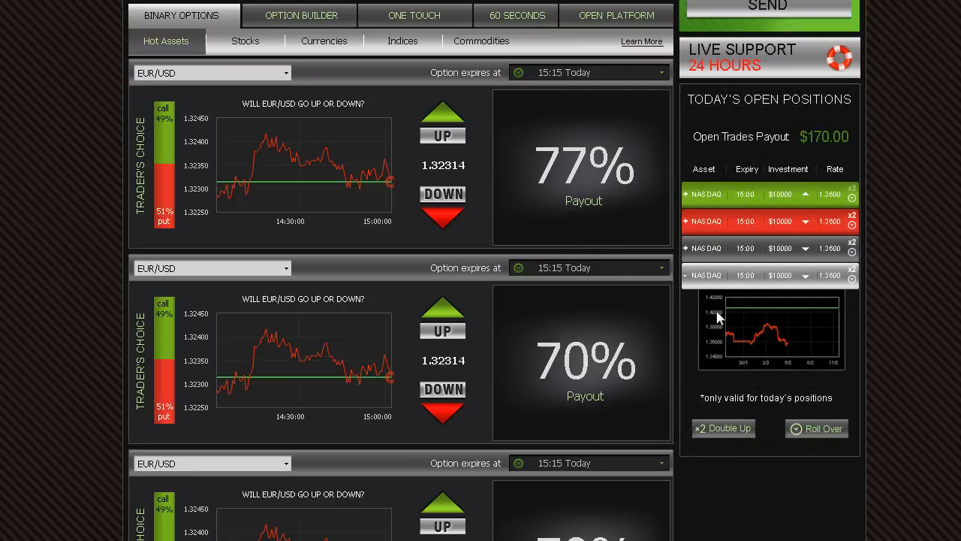
mouse_move(747, 326)
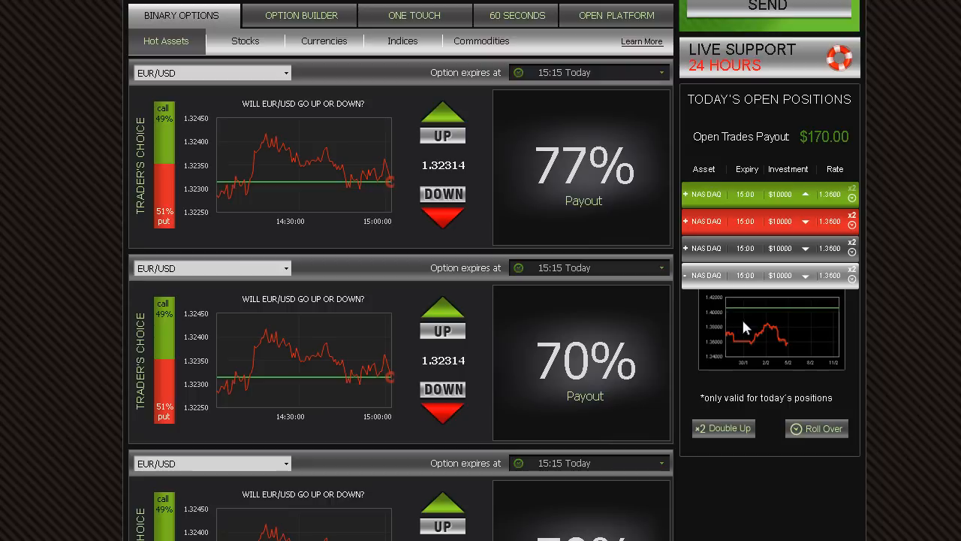
mouse_move(764, 331)
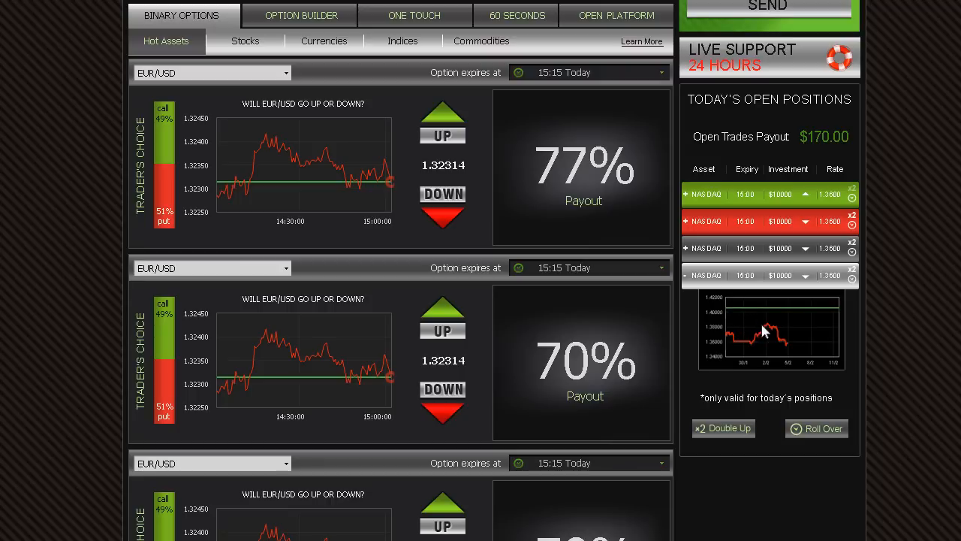
mouse_move(784, 335)
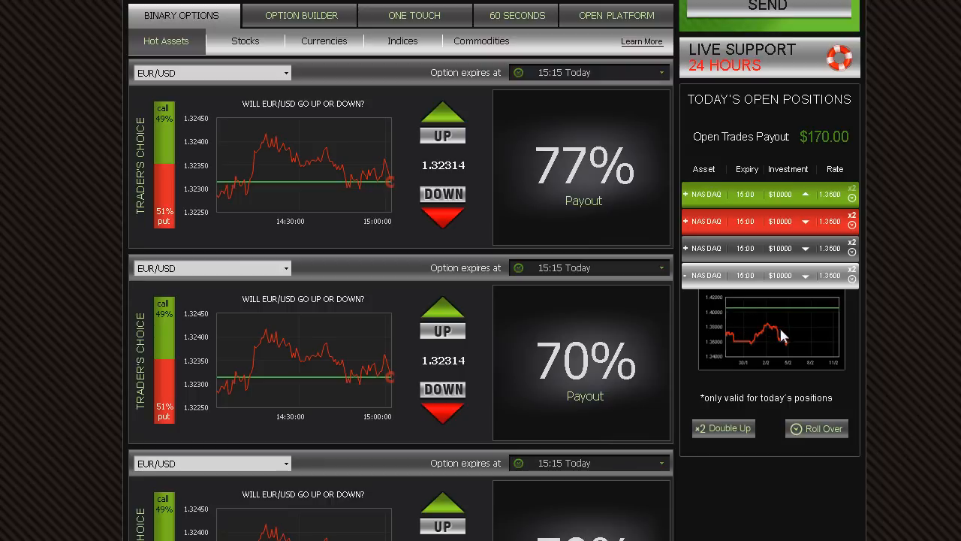
mouse_move(783, 340)
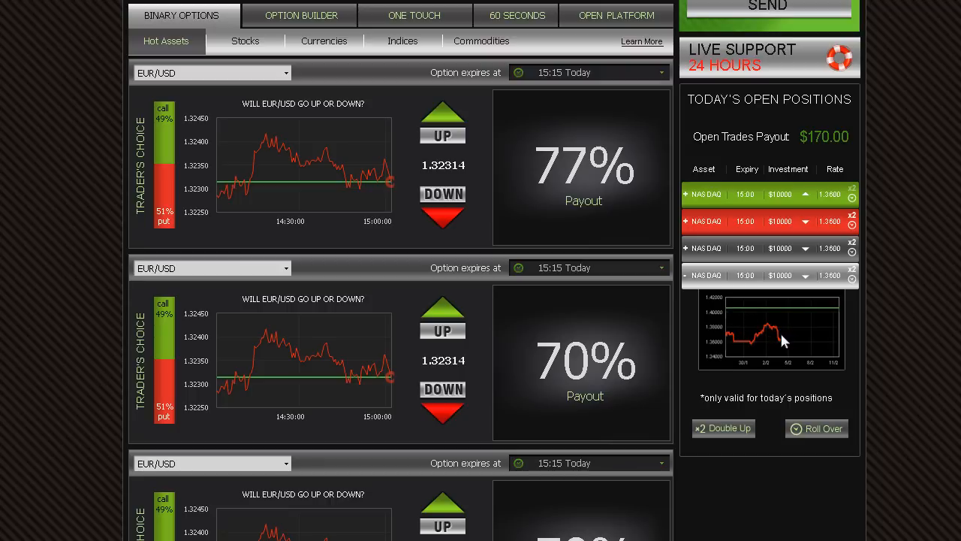
mouse_move(732, 351)
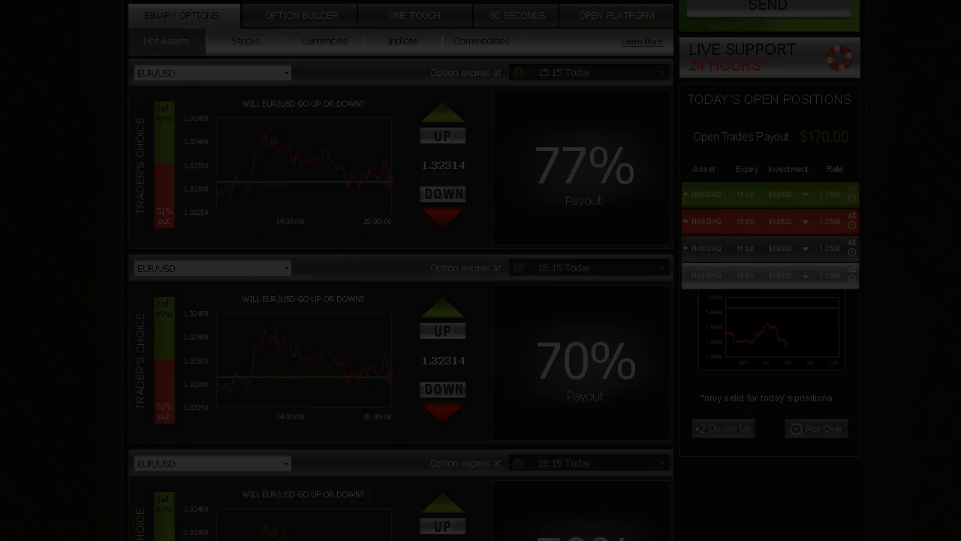
scroll("up", 3)
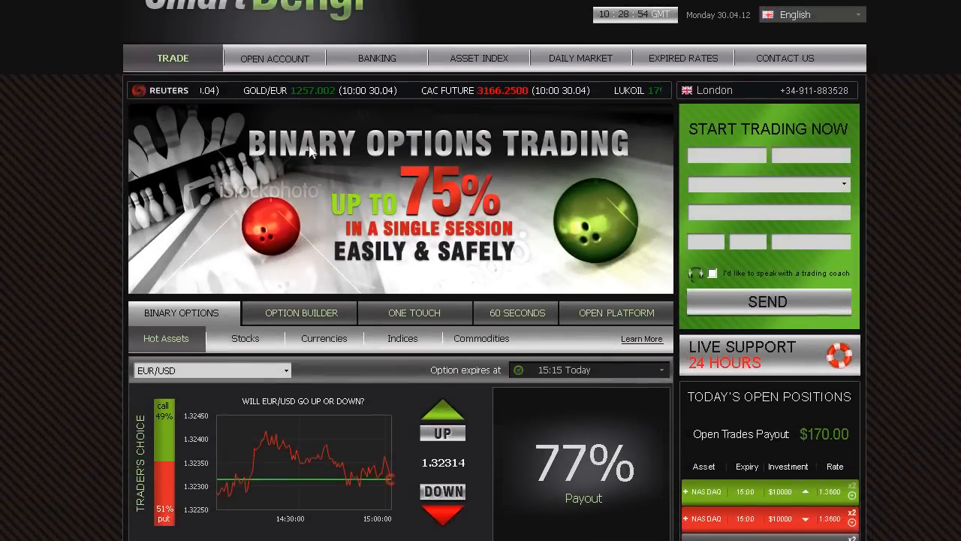
left_click(274, 58)
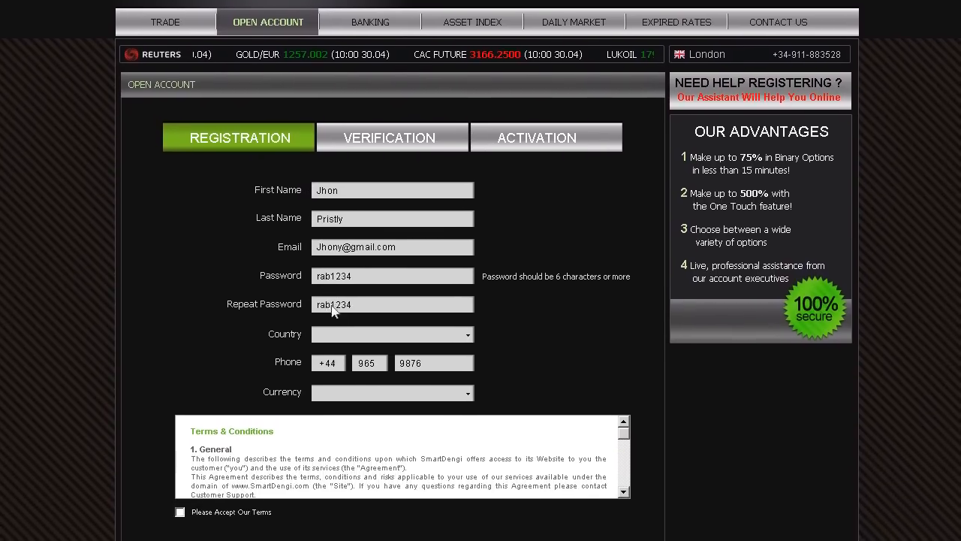
scroll("down", 3)
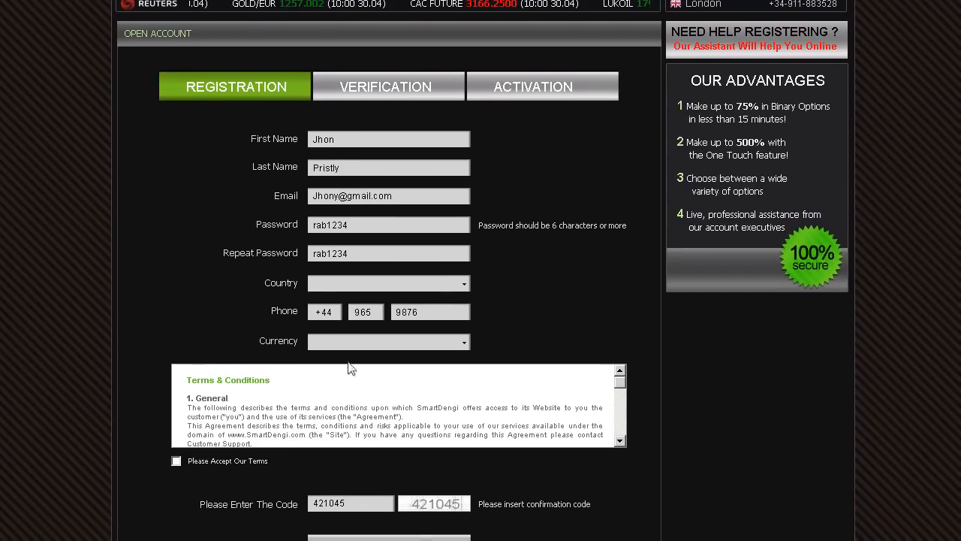
scroll("down", 3)
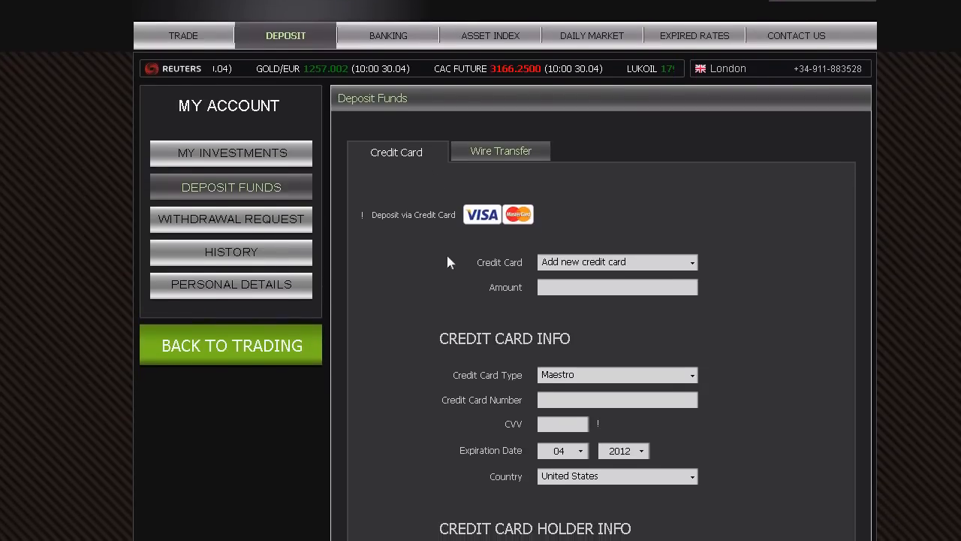
Step: Scroll the credit card deposit form, then open the 16th April Daily Market Review
scroll("down", 3)
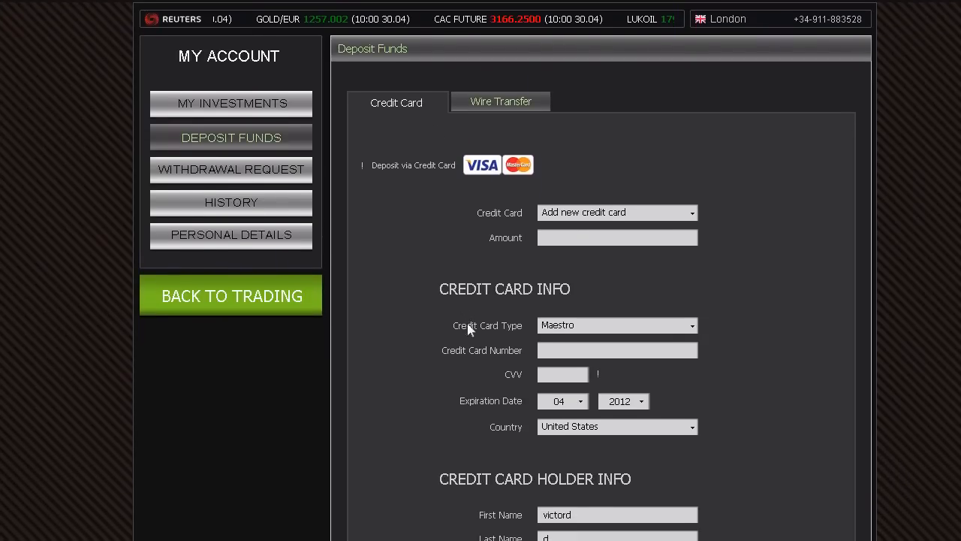
scroll("down", 3)
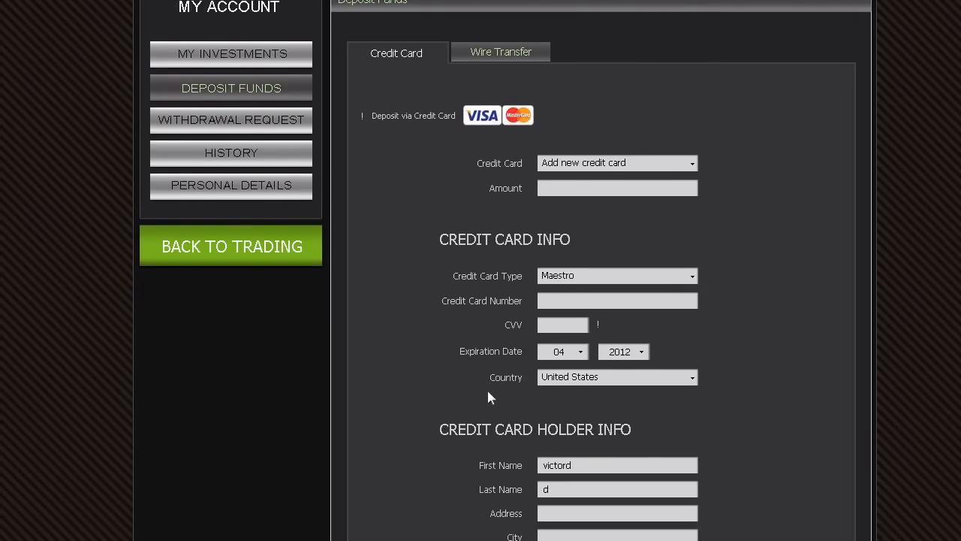
scroll("down", 3)
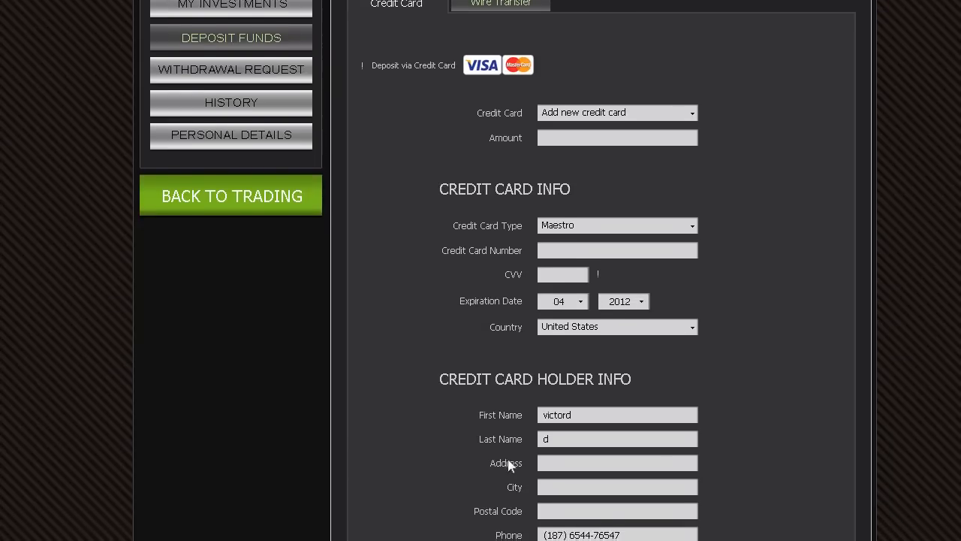
scroll("down", 3)
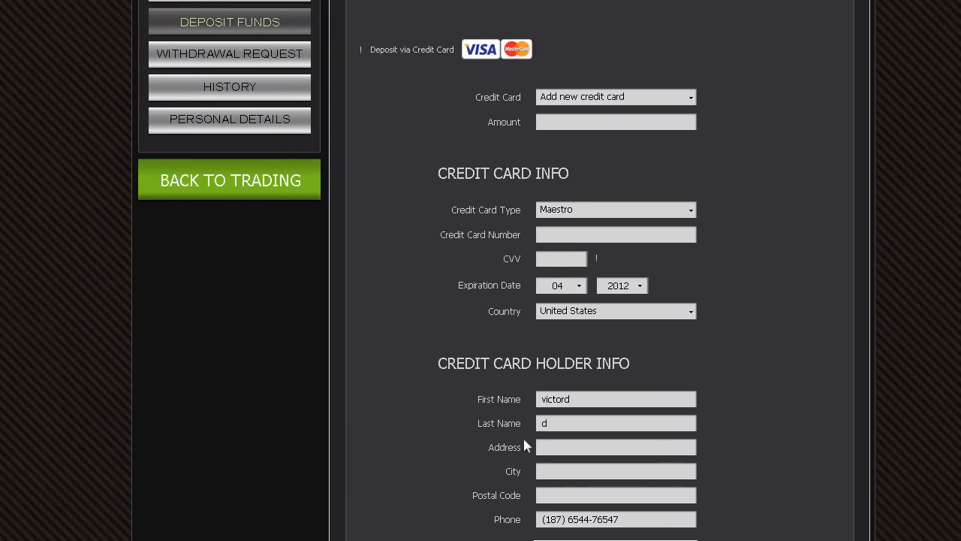
scroll("up", 3)
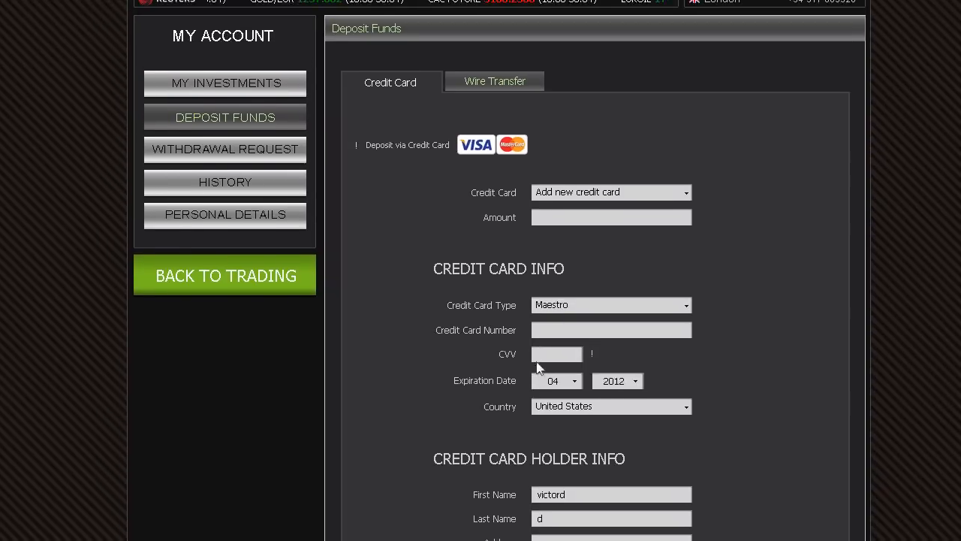
scroll("up", 3)
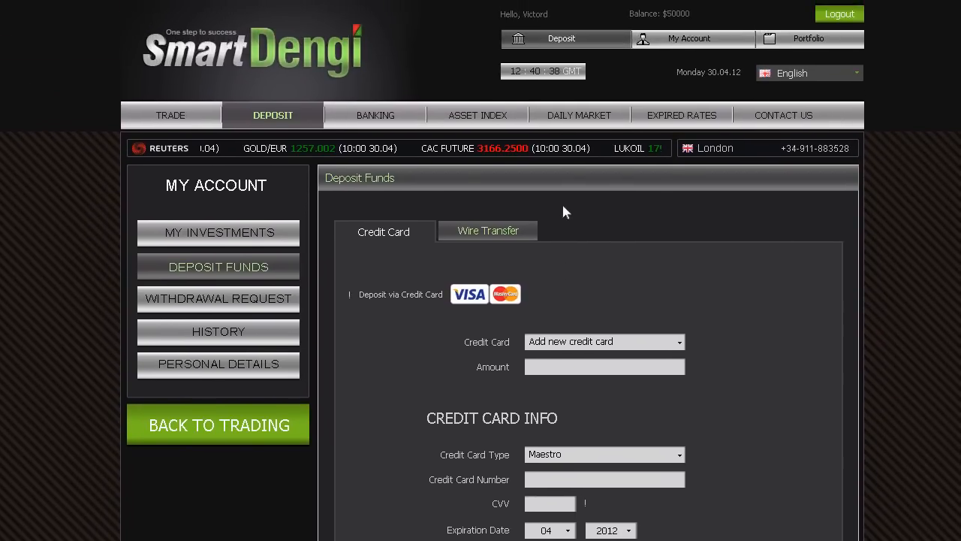
mouse_move(578, 132)
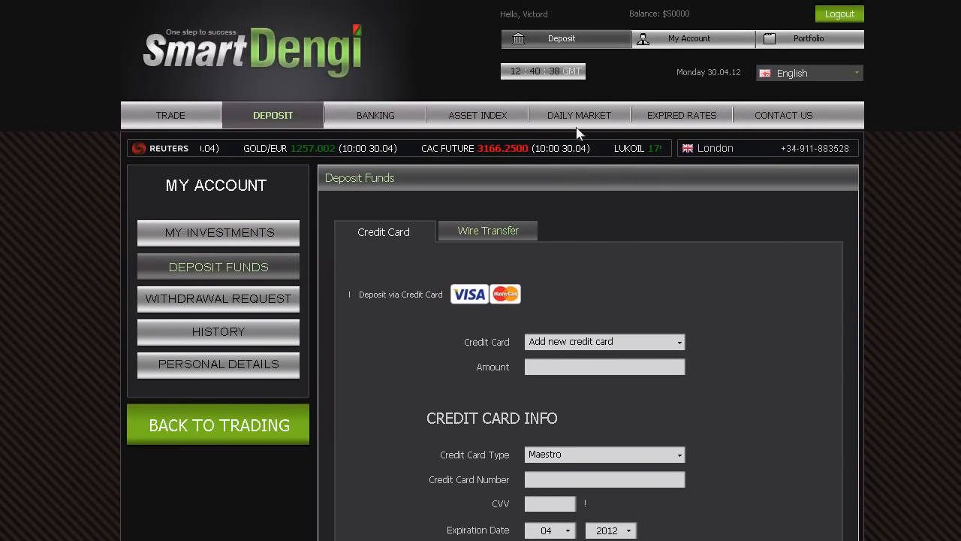
left_click(578, 115)
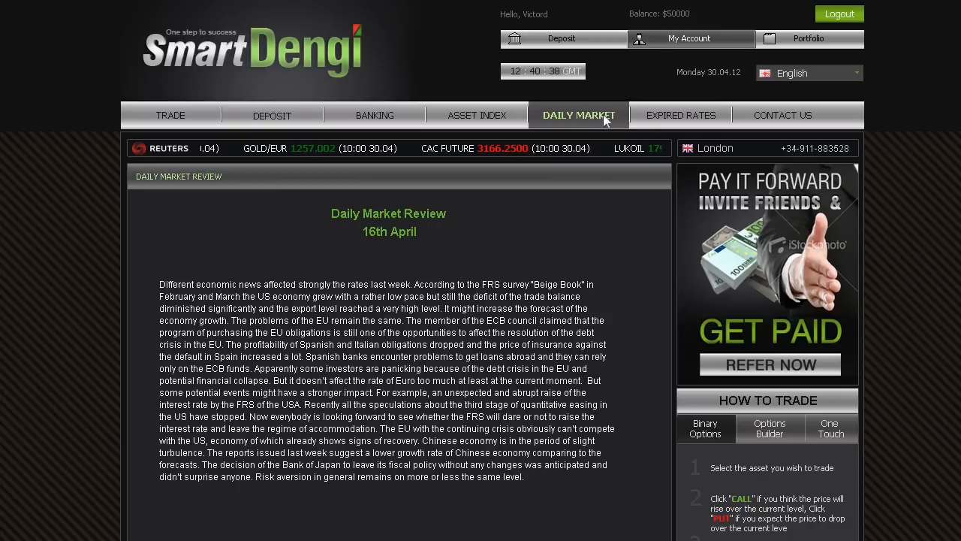
mouse_move(684, 118)
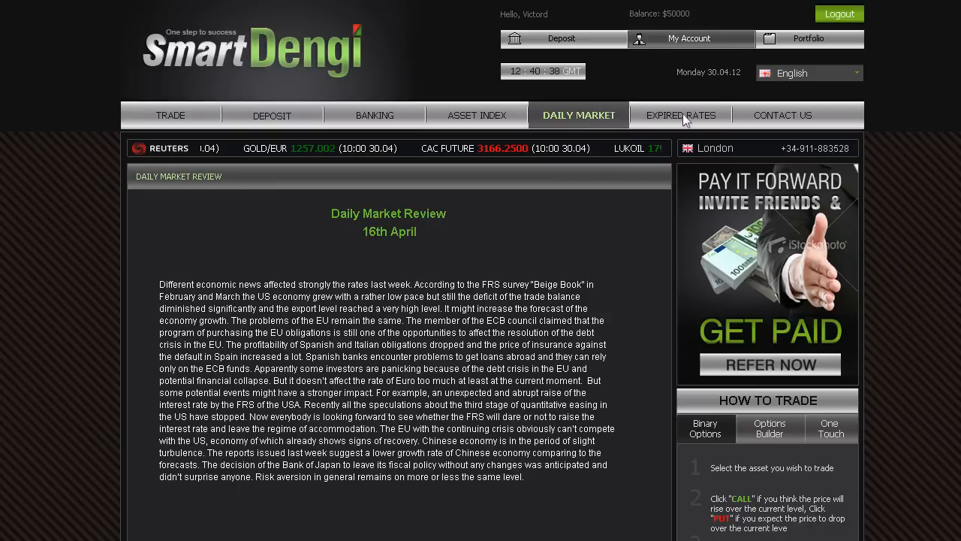
mouse_move(765, 119)
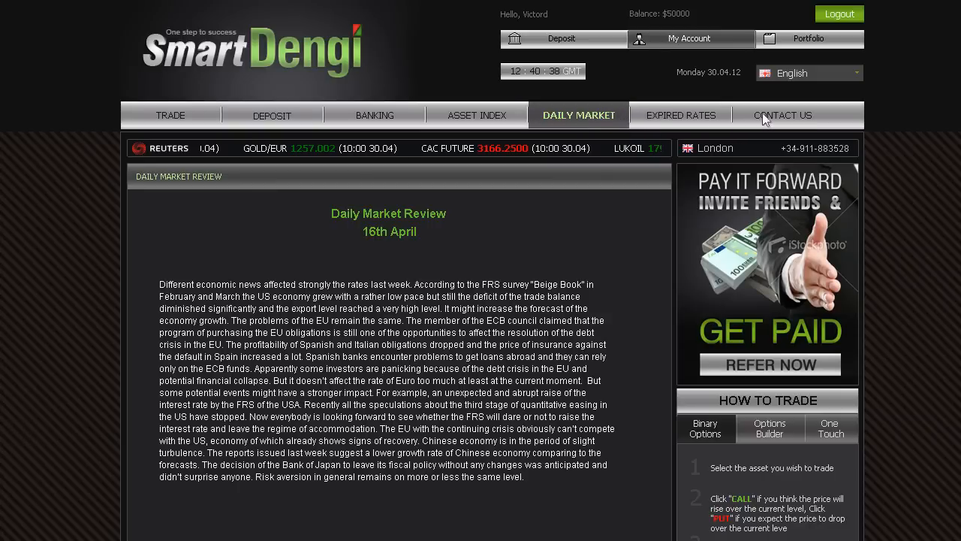
Step: Open the Contact Us page with its Customer Care message form
left_click(783, 115)
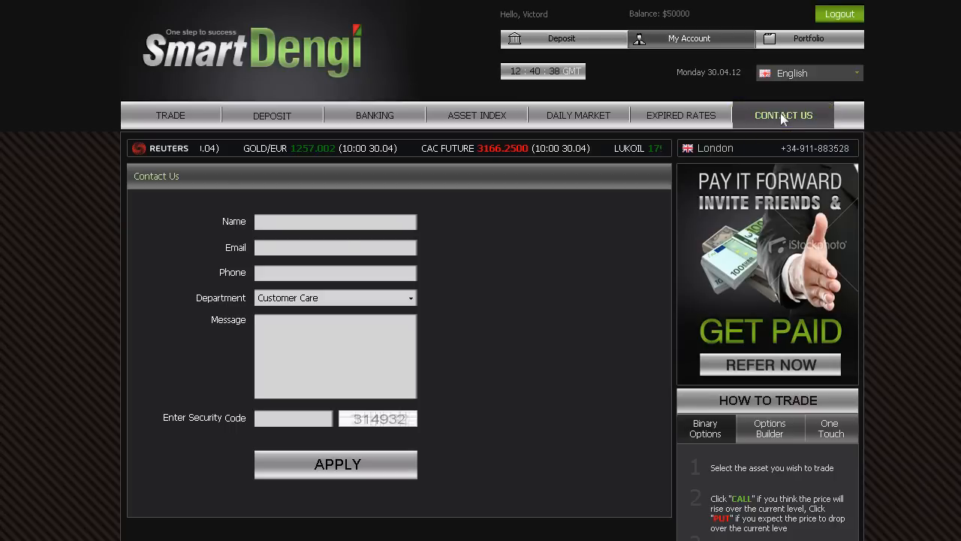
mouse_move(712, 158)
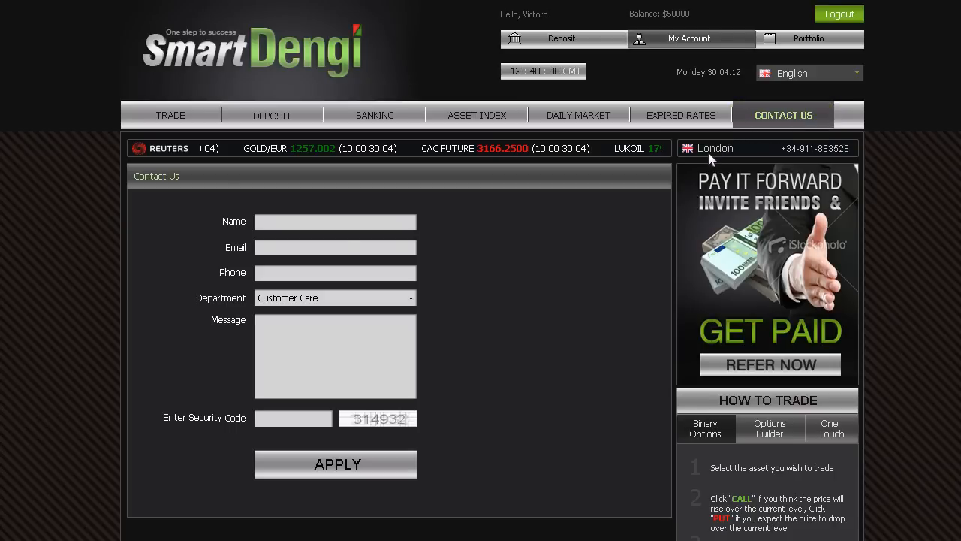
mouse_move(639, 200)
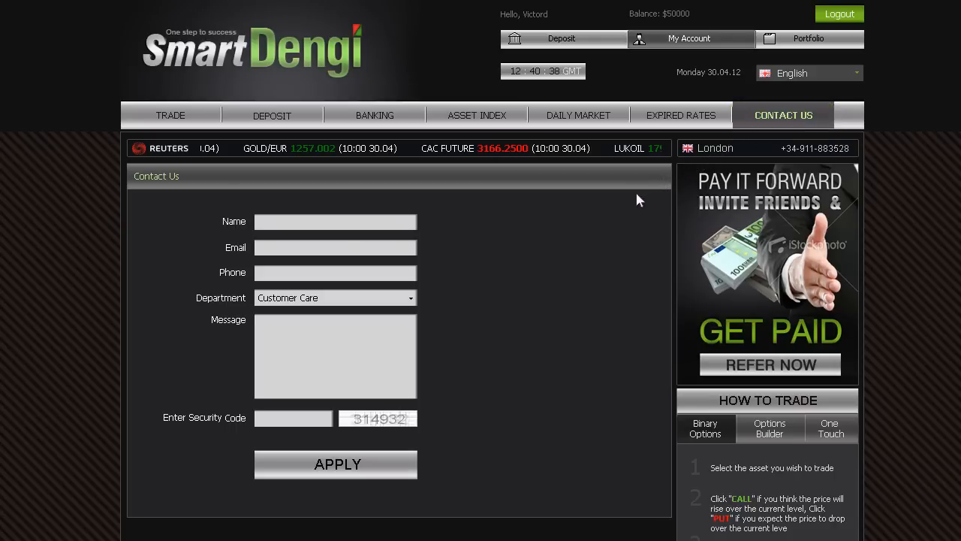
mouse_move(567, 241)
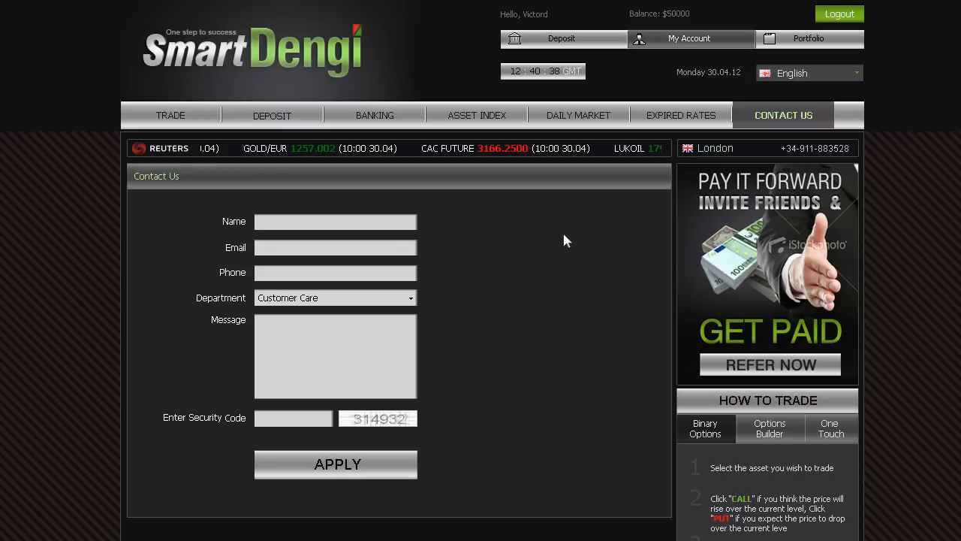
mouse_move(494, 281)
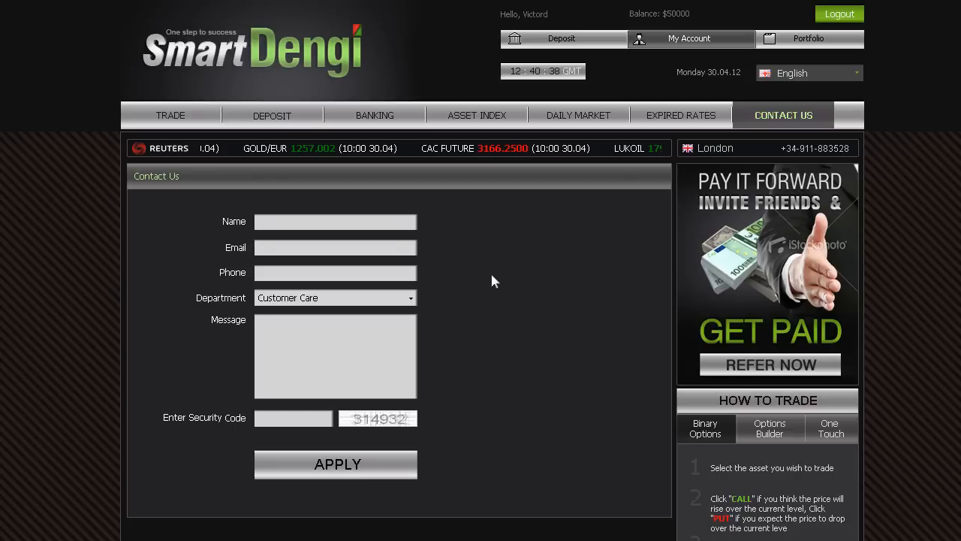
mouse_move(420, 321)
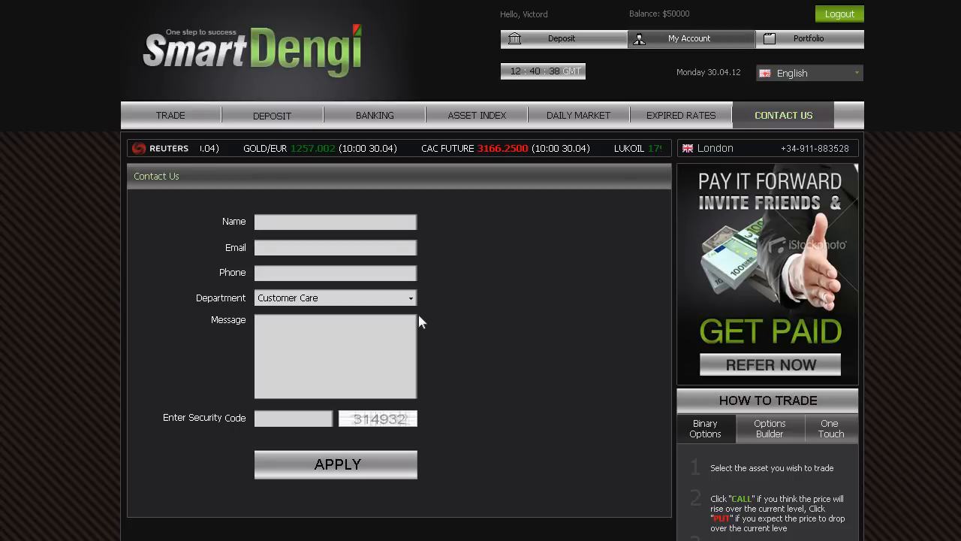